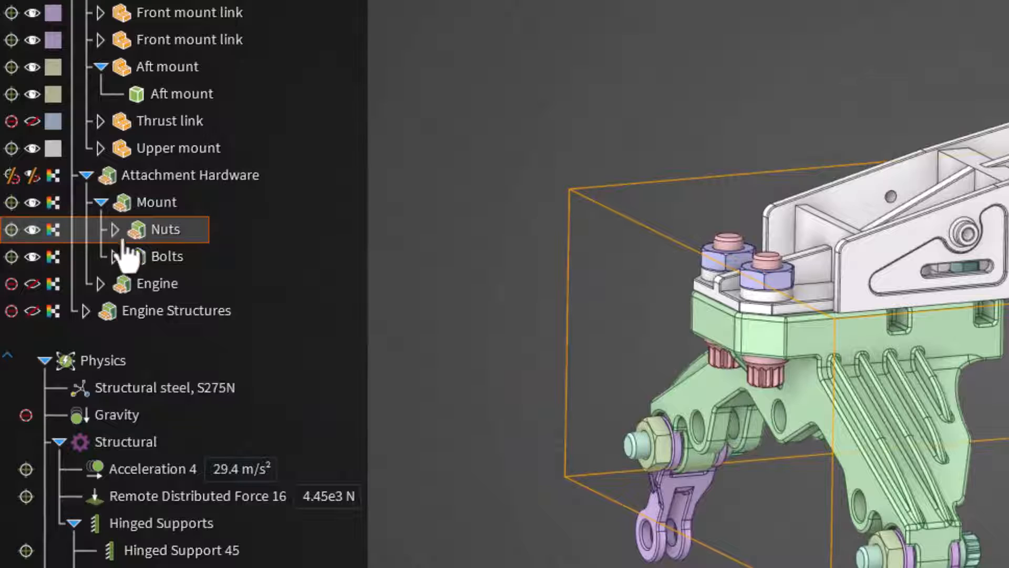
Suppress the Nuts group under Attachment Hardware > Mount so the nuts are excluded
left_click(10, 230)
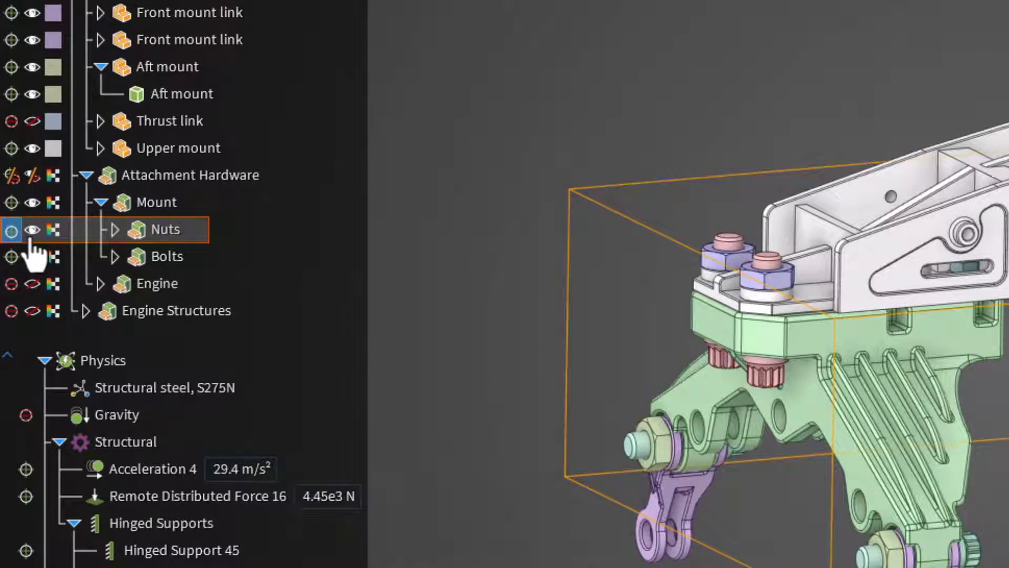
left_click(31, 230)
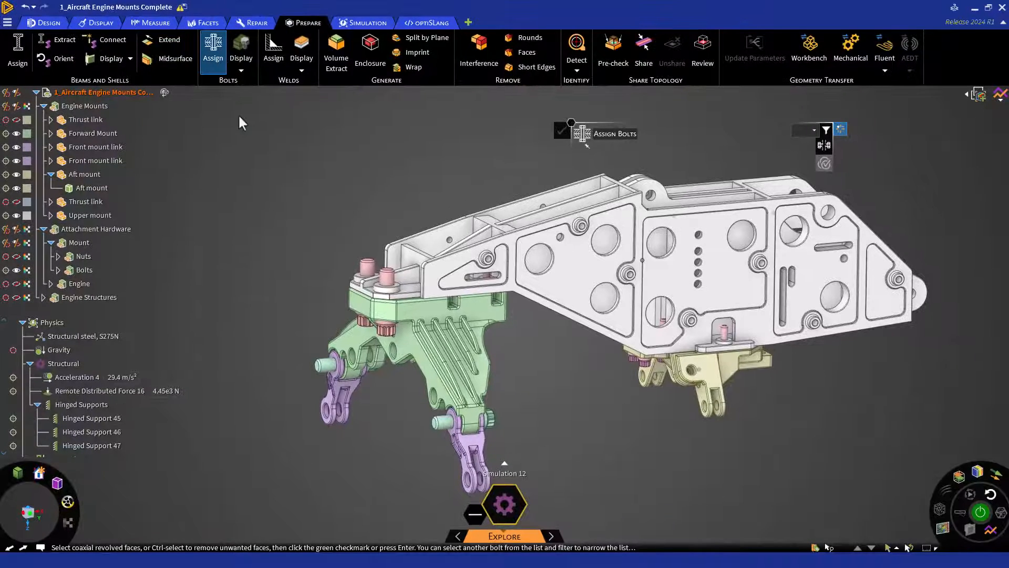
Pick the forward mount bolt hole face and select all similar bolt holes for the M39 4.6 bolt
left_click(385, 290)
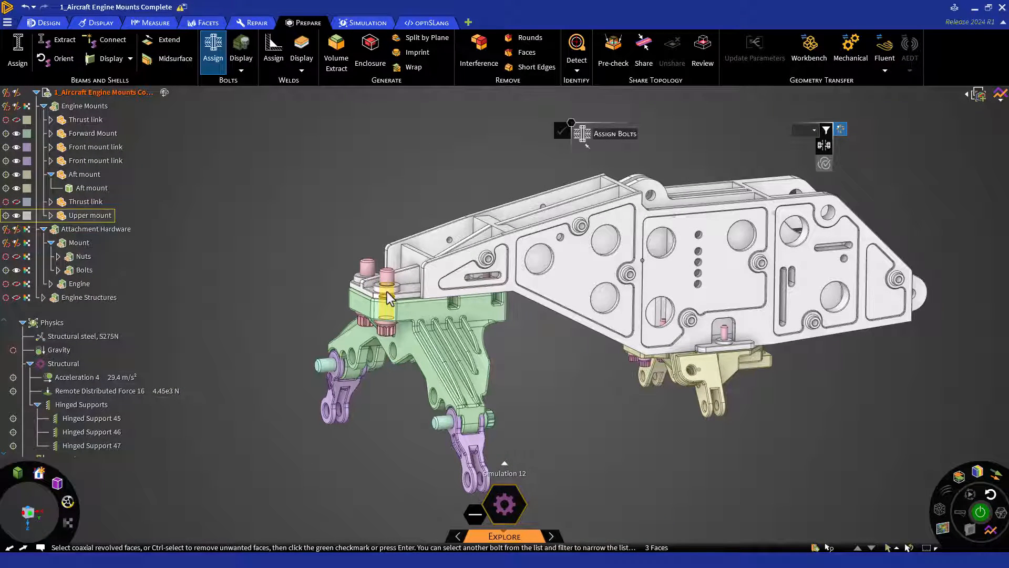
left_click(840, 129)
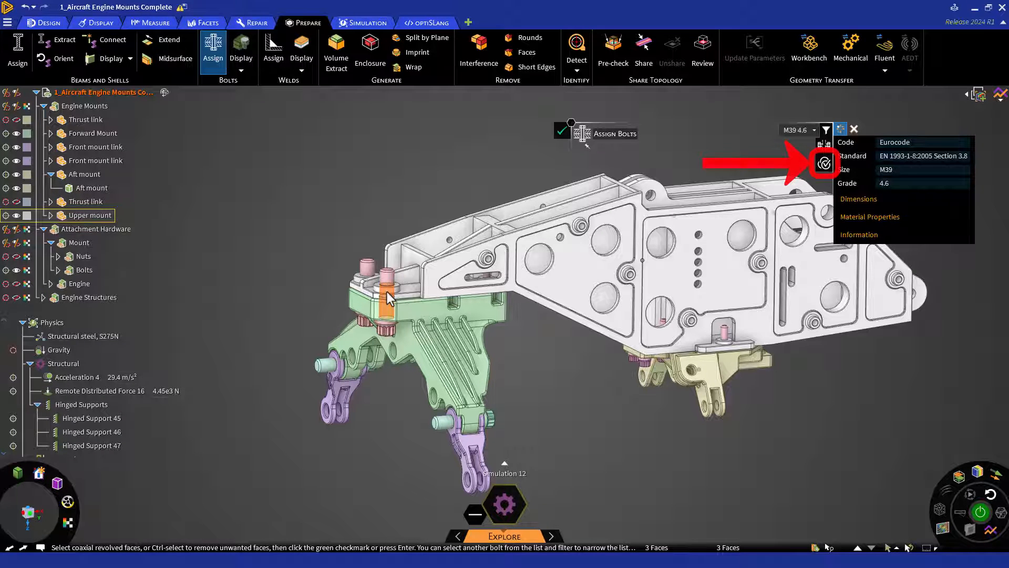
mouse_move(825, 162)
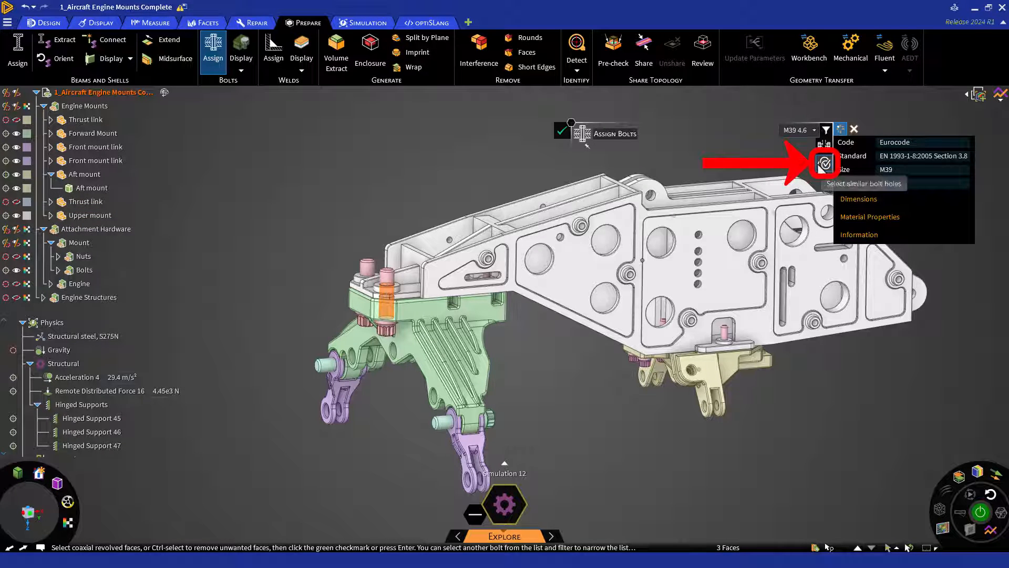
left_click(824, 163)
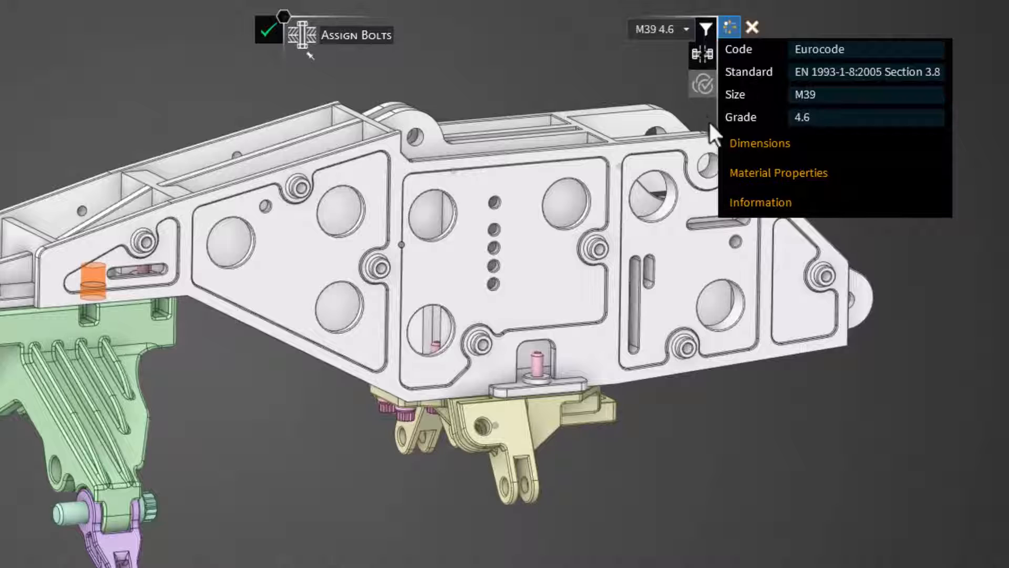
Review the M39 bolt's dimensions and material properties, then collapse the dimensions
left_click(759, 143)
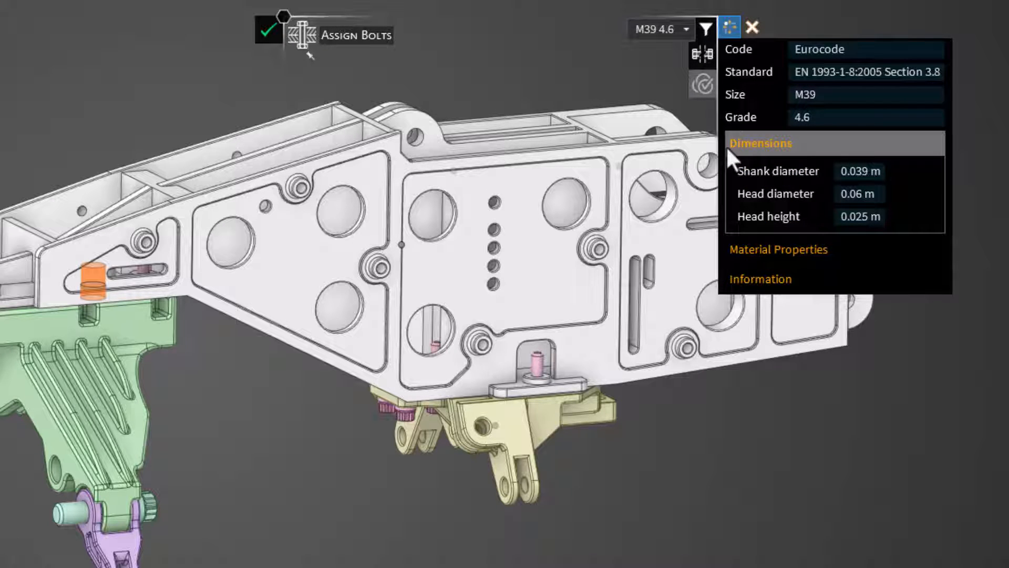
left_click(778, 249)
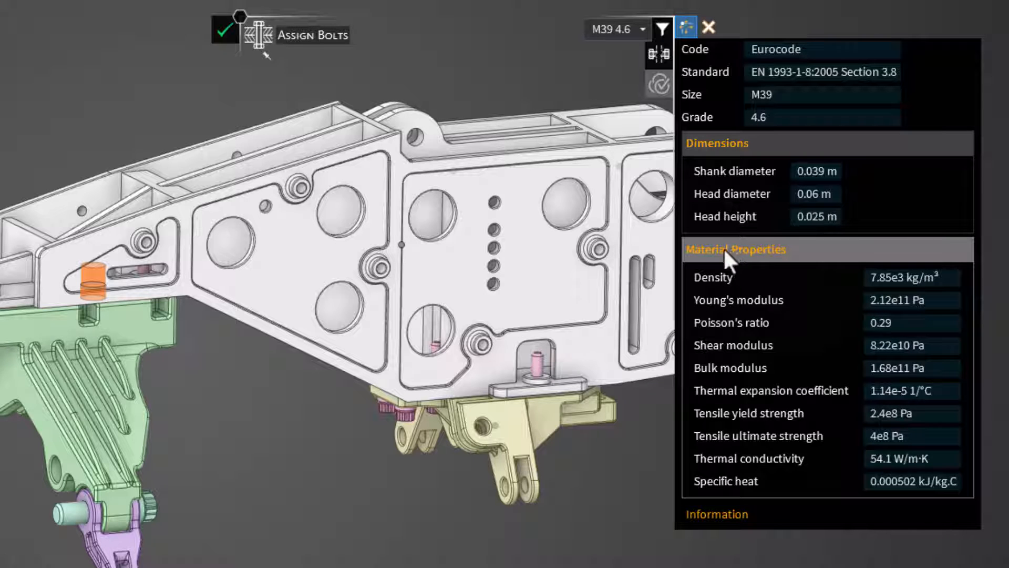
left_click(662, 29)
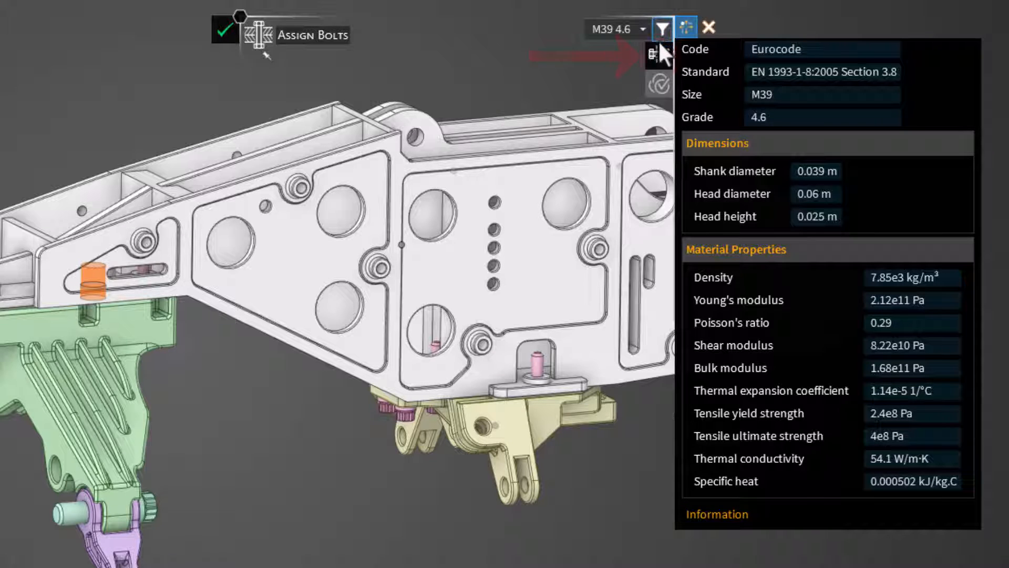
mouse_move(657, 57)
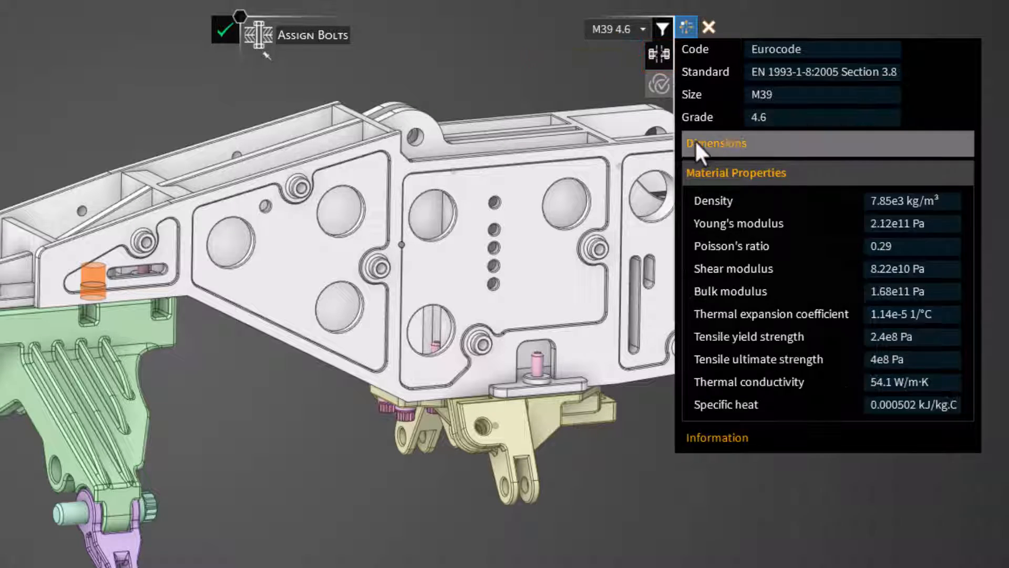
left_click(736, 172)
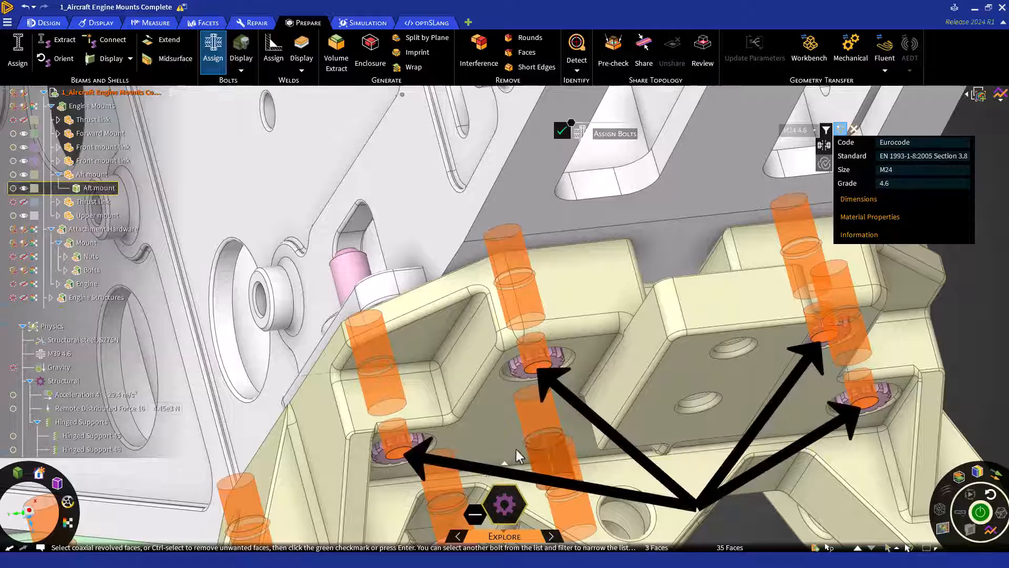
Remove two unwanted holes from the aft-mount M24 4.6 bolt selection
left_click(528, 392)
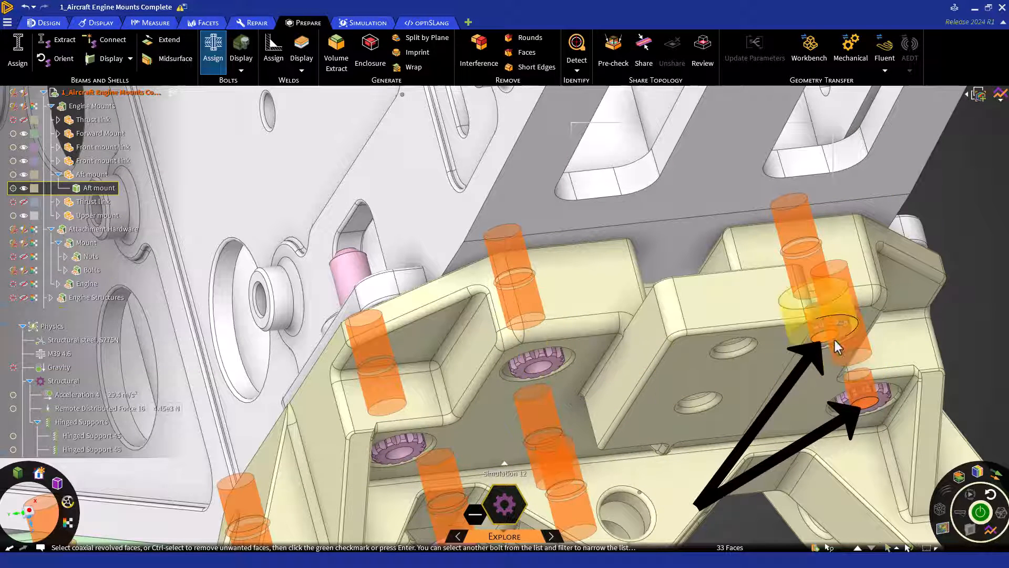
left_click(90, 270)
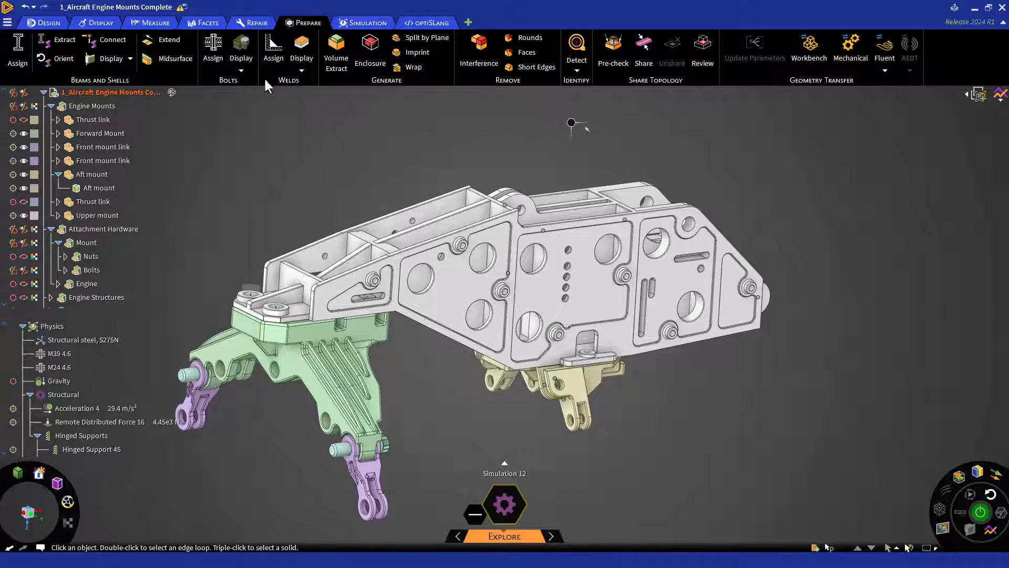
Exit the bolt tool so the Bolts group can be expanded in the Structure tree
left_click(241, 70)
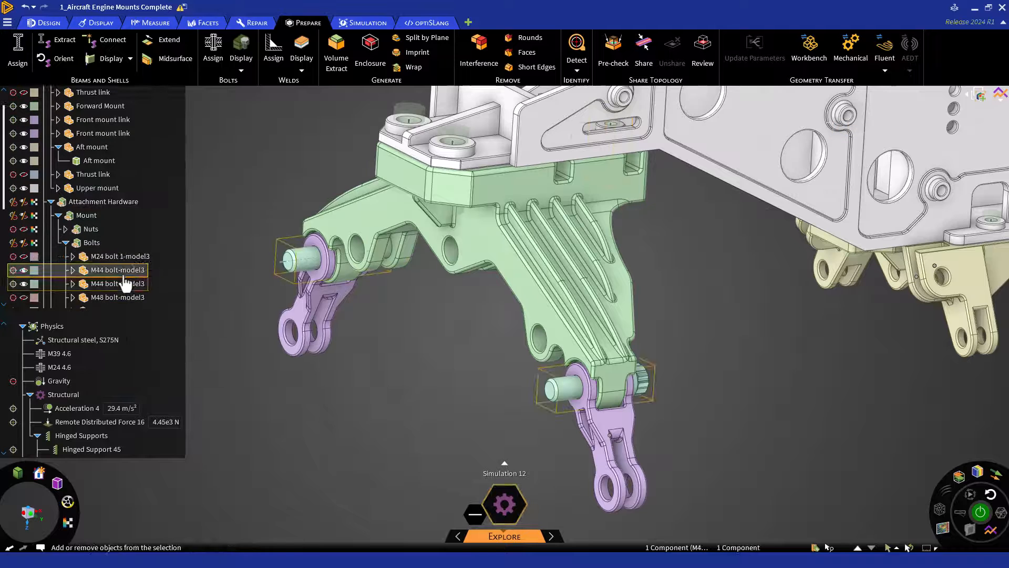
Hide both M44 bolt-model3 pins at the front mount links via the tree context menu
right_click(116, 283)
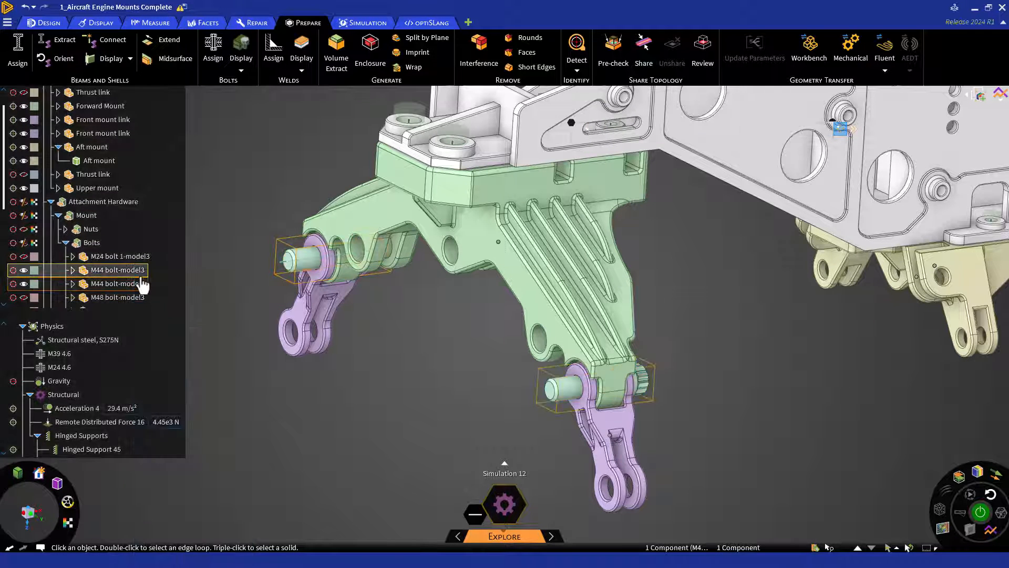
right_click(115, 283)
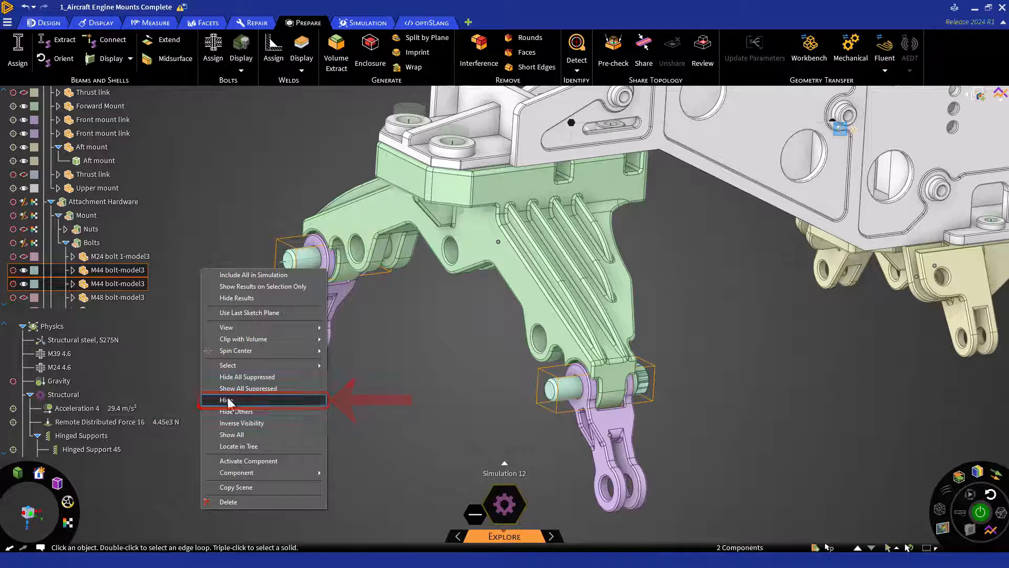
left_click(225, 399)
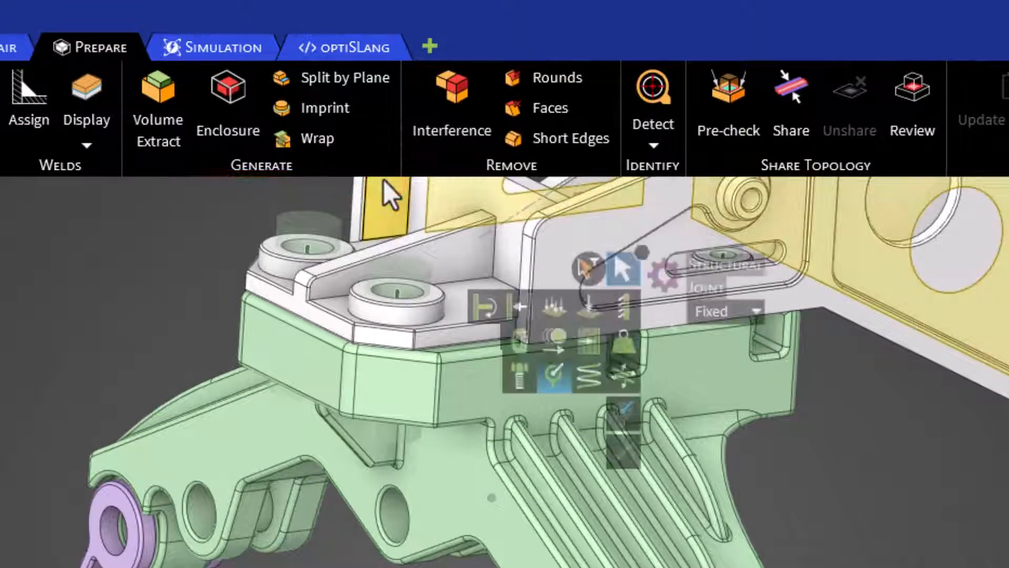
Create a Hinged joint between the first link's pin hole face and the matching mount hole
left_click(726, 311)
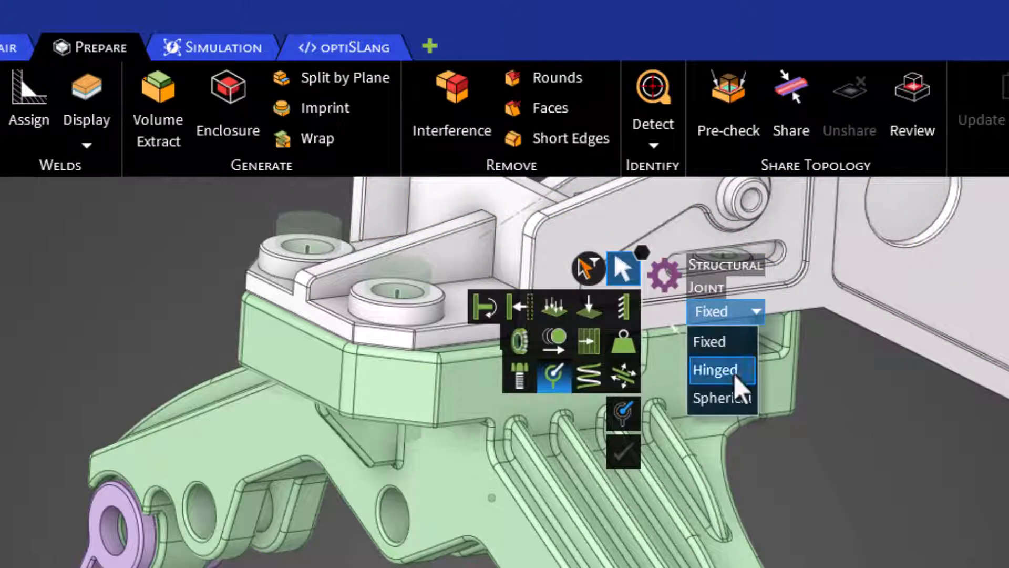
left_click(715, 369)
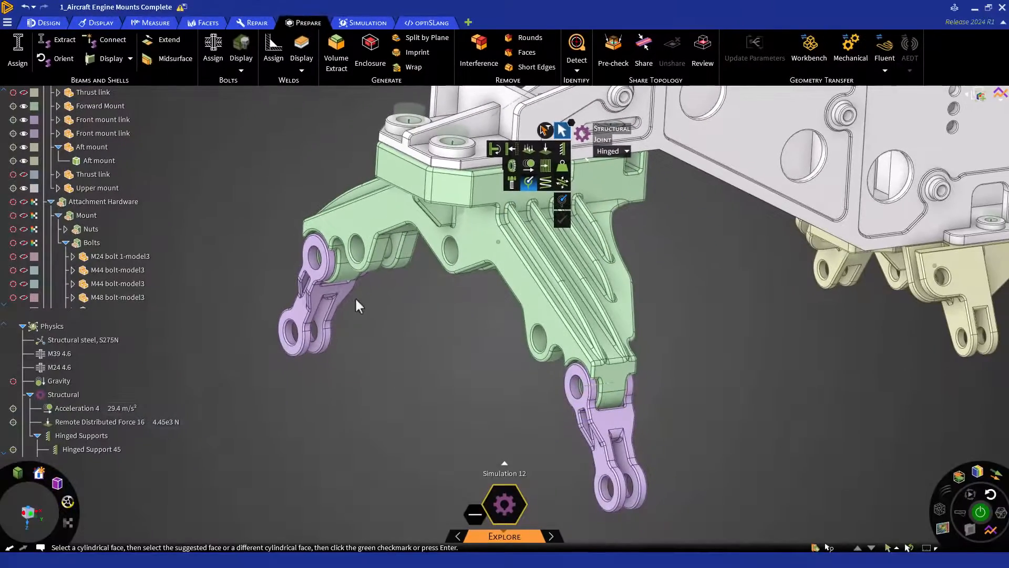
left_click(341, 254)
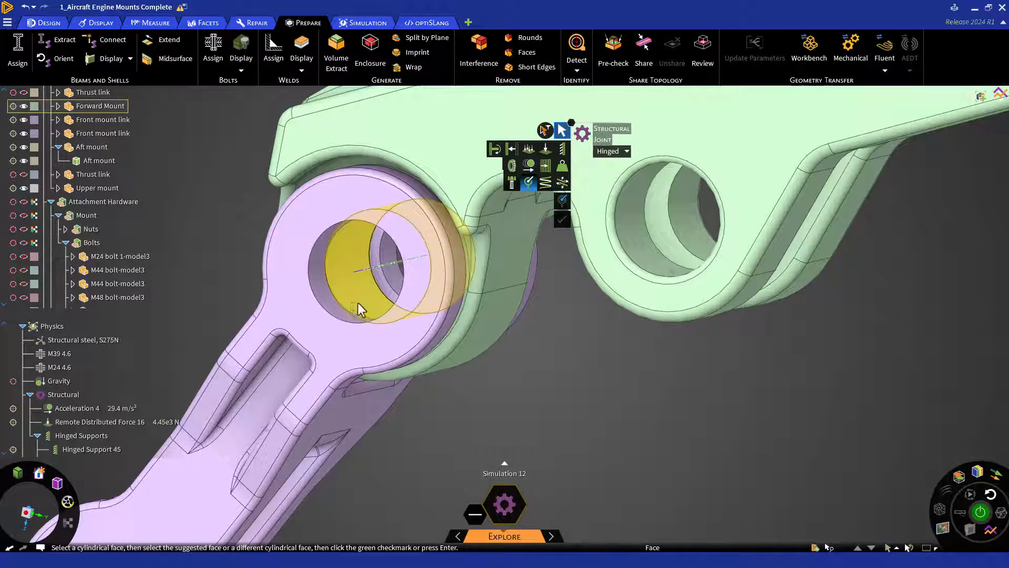
left_click(357, 277)
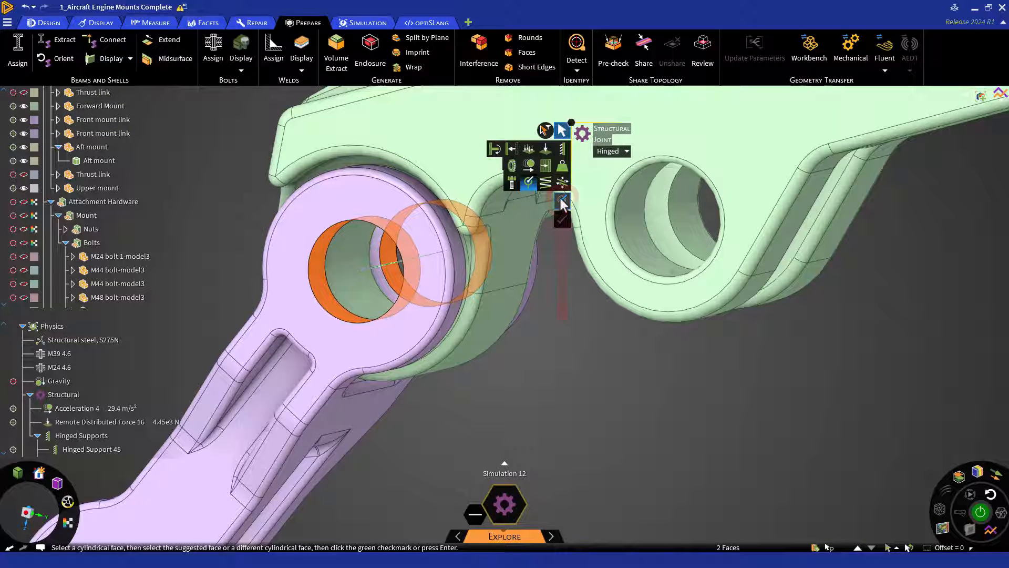
left_click(360, 277)
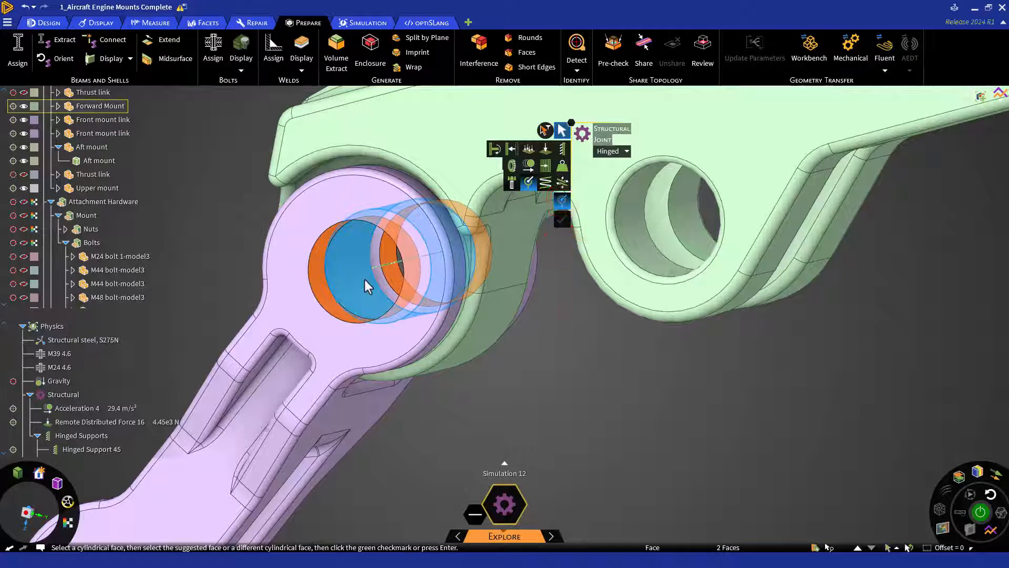
left_click(363, 285)
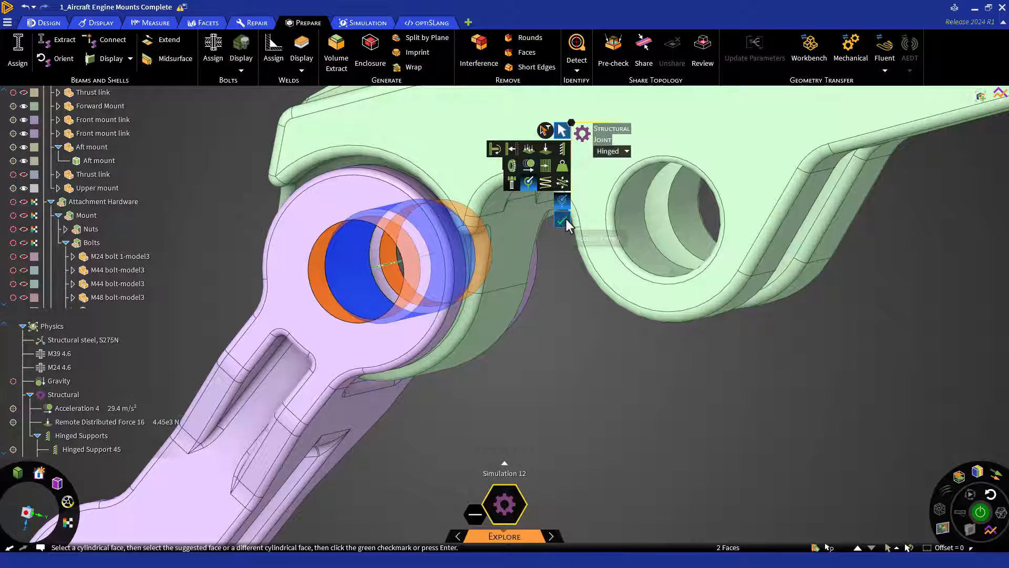
left_click(561, 218)
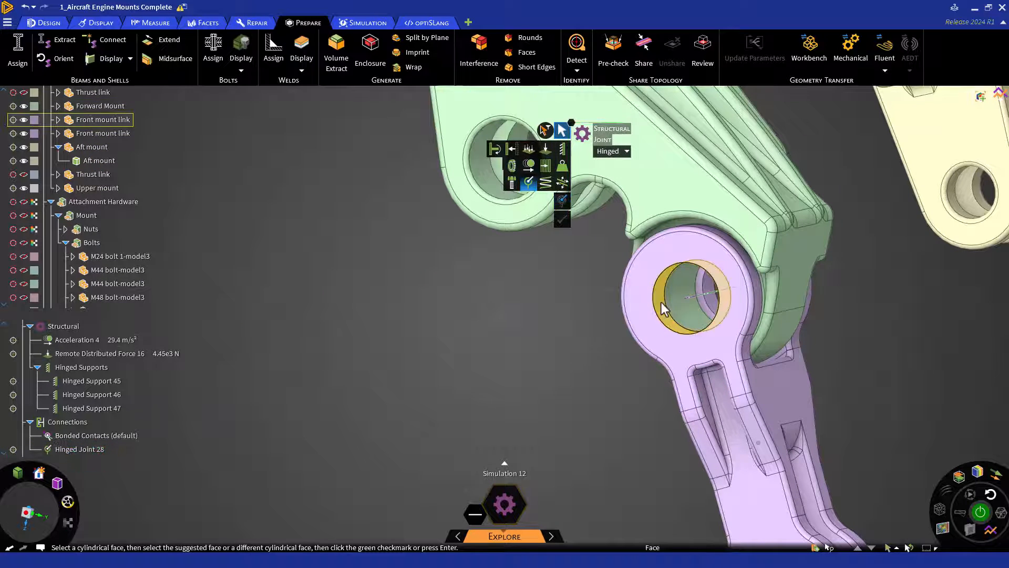
Pick the second link's pin hole face and its matching mount hole for another hinged joint
left_click(698, 303)
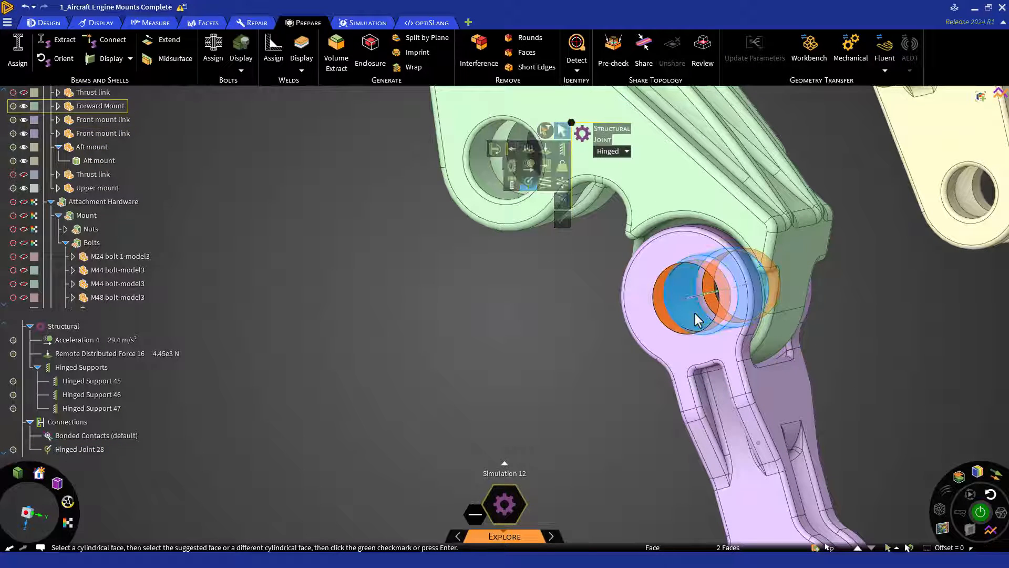
left_click(561, 220)
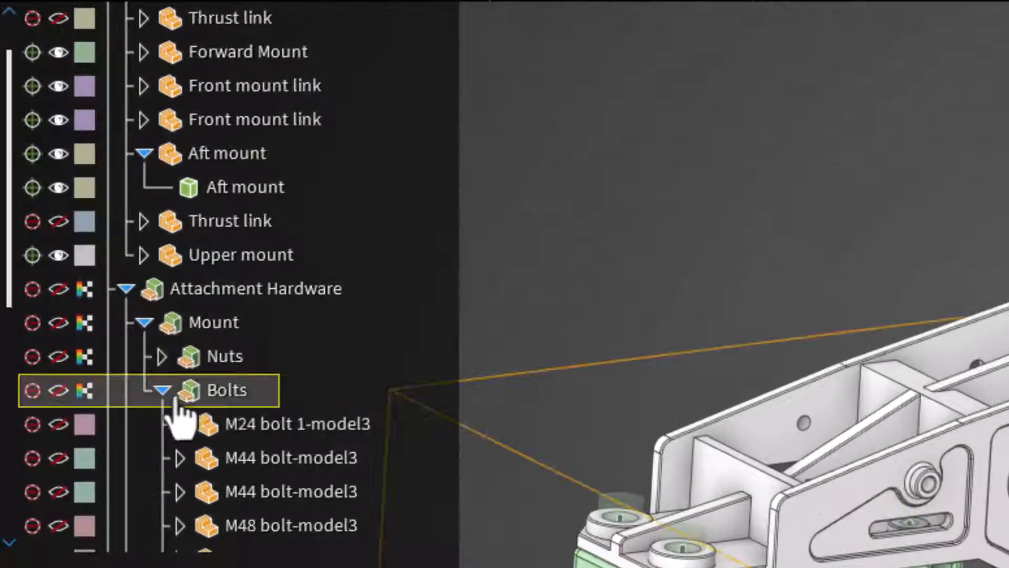
left_click(163, 391)
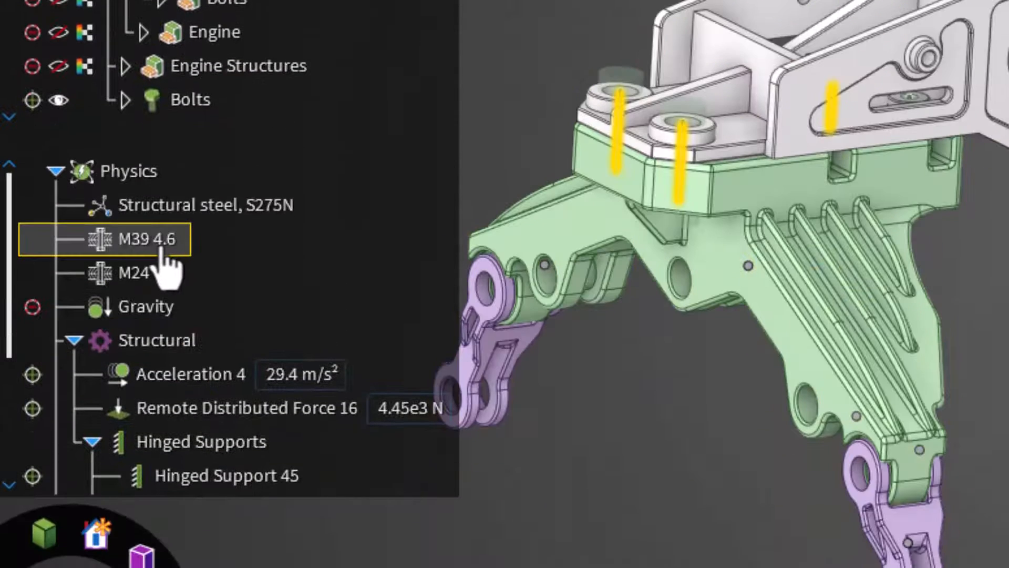
left_click(135, 274)
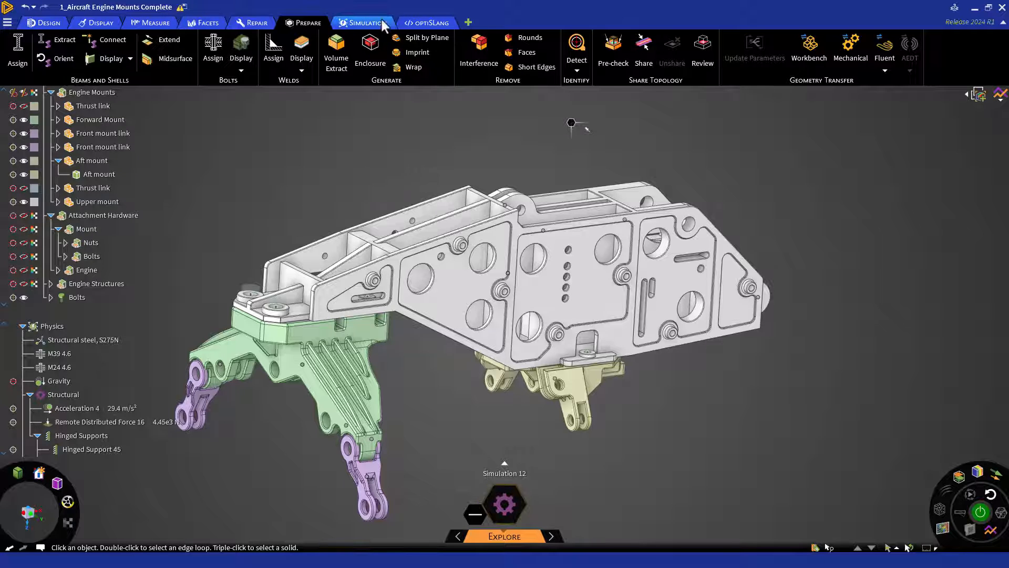
In Simulation, select the Bolts item so all 14 bolts are picked for Bolt Preload
left_click(365, 22)
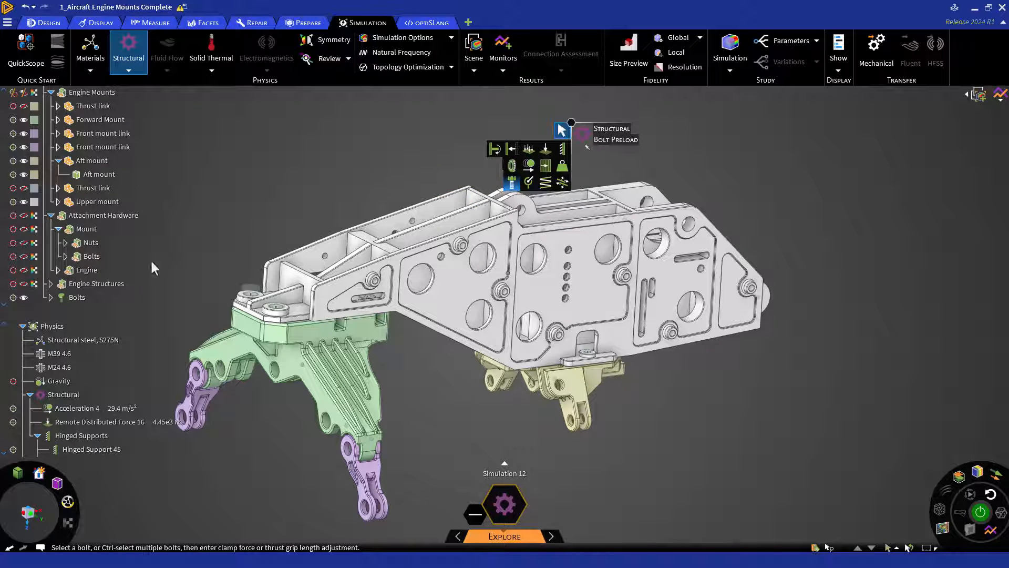
left_click(77, 296)
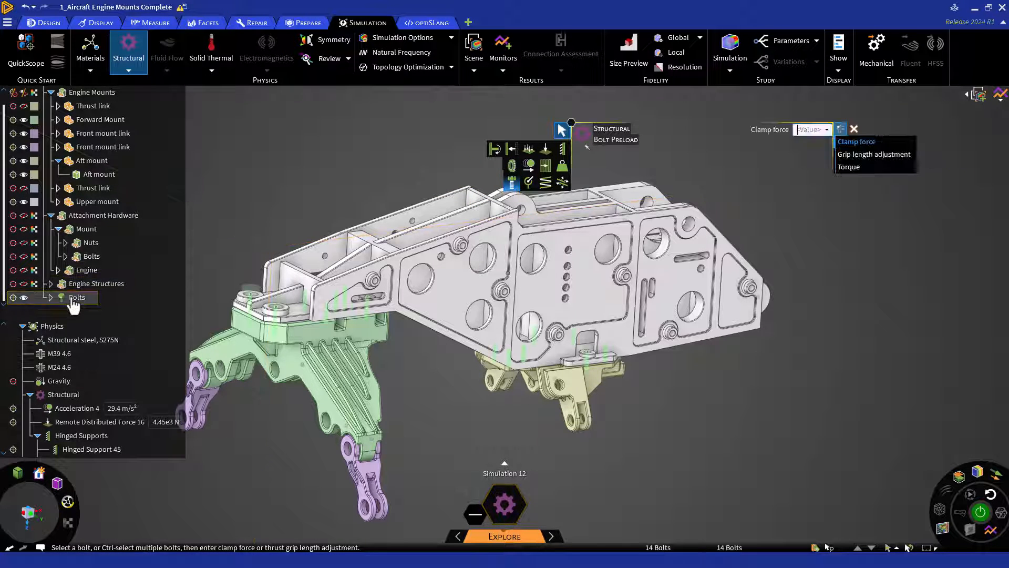